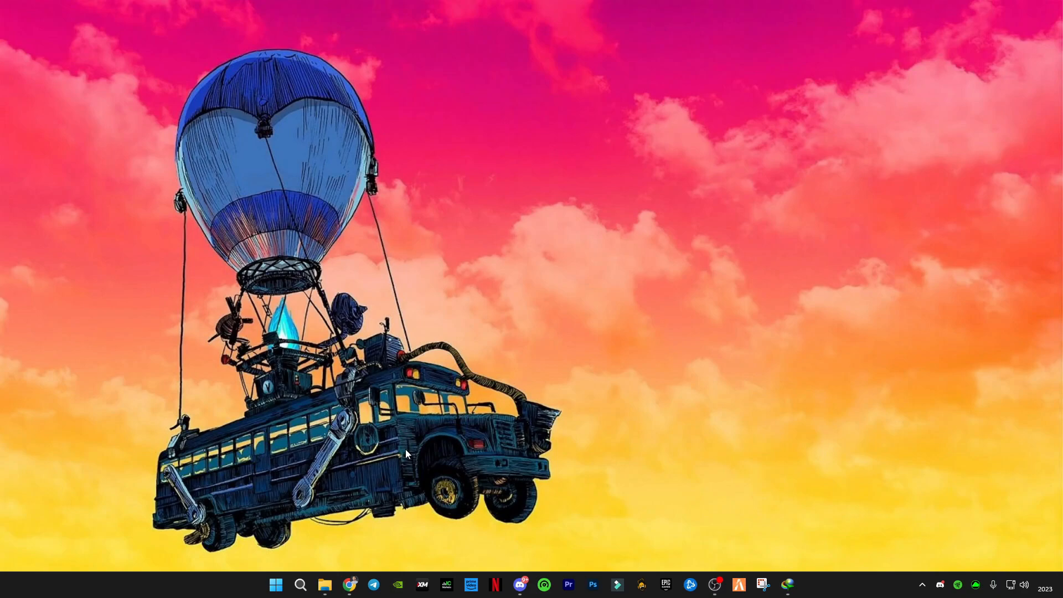
mouse_move(491, 445)
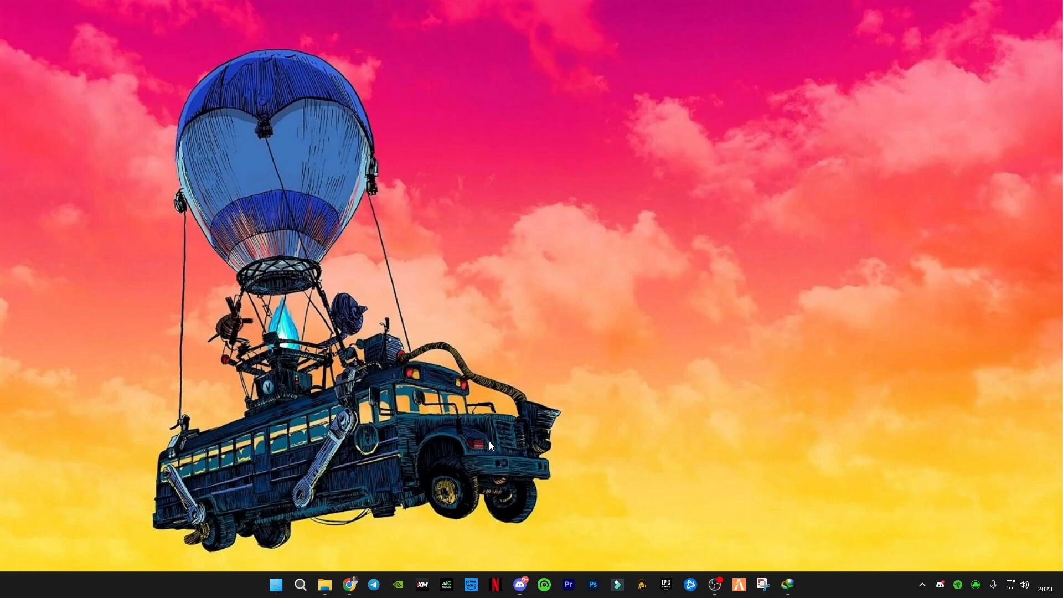
mouse_move(473, 415)
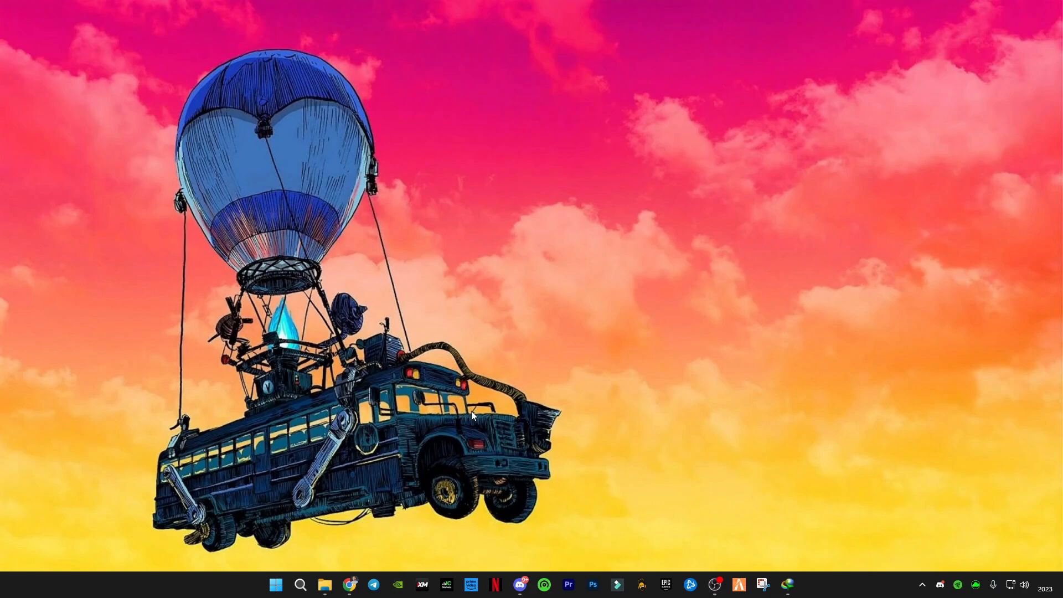
Step: Extract the Reshade 5.9.2 Plugin .rar here in D:\New folder (2), producing preset and plugin folders
click(325, 584)
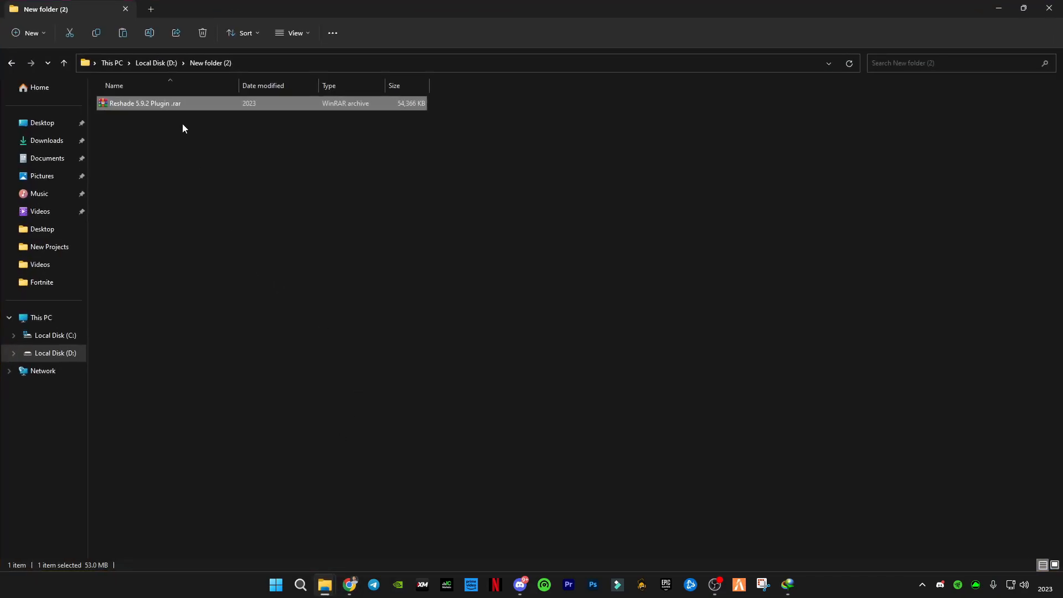
mouse_move(144, 106)
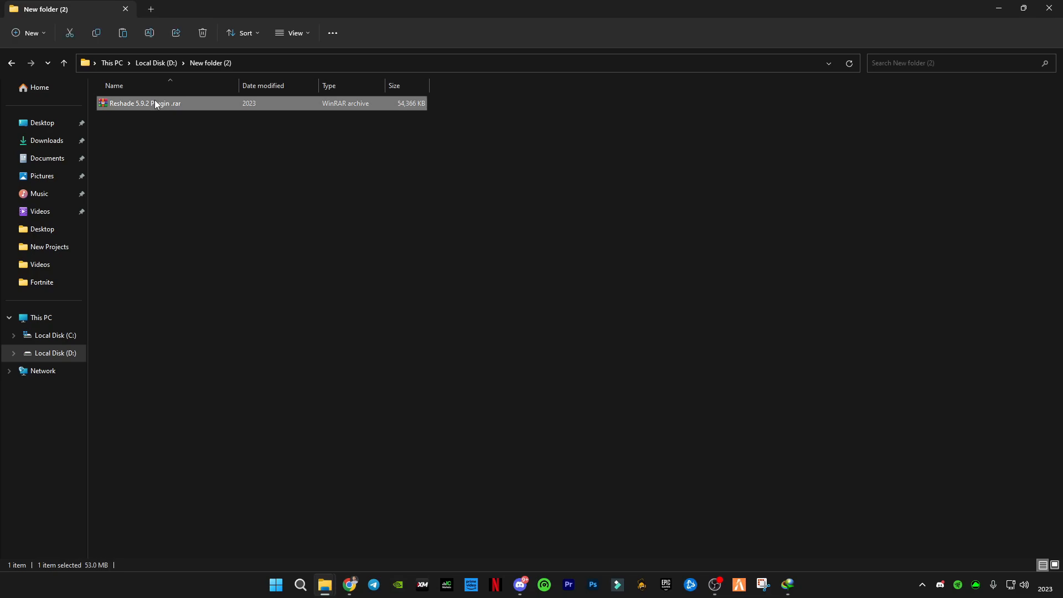
right_click(155, 103)
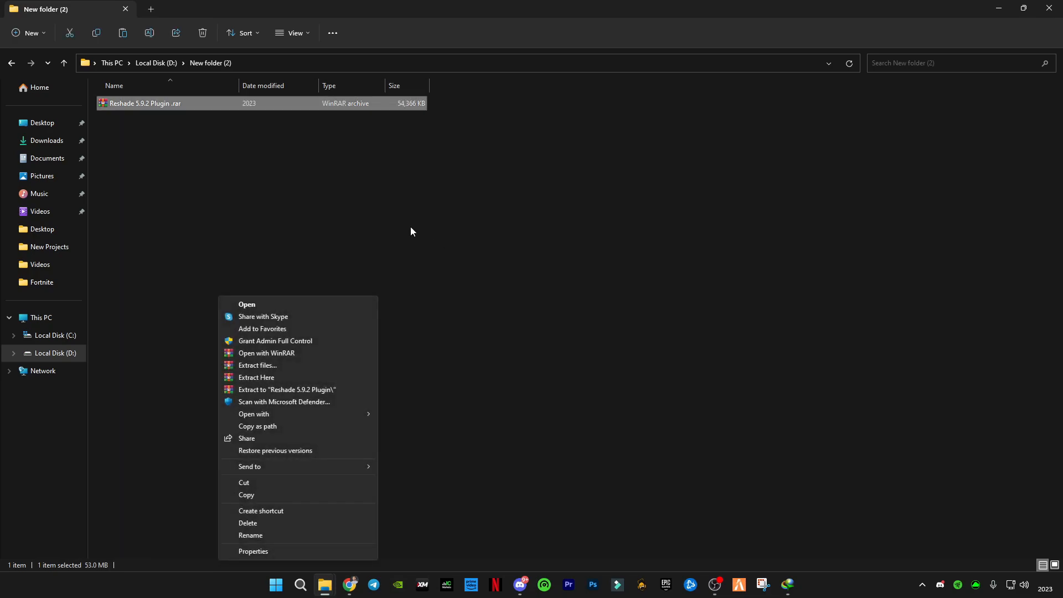
click(256, 378)
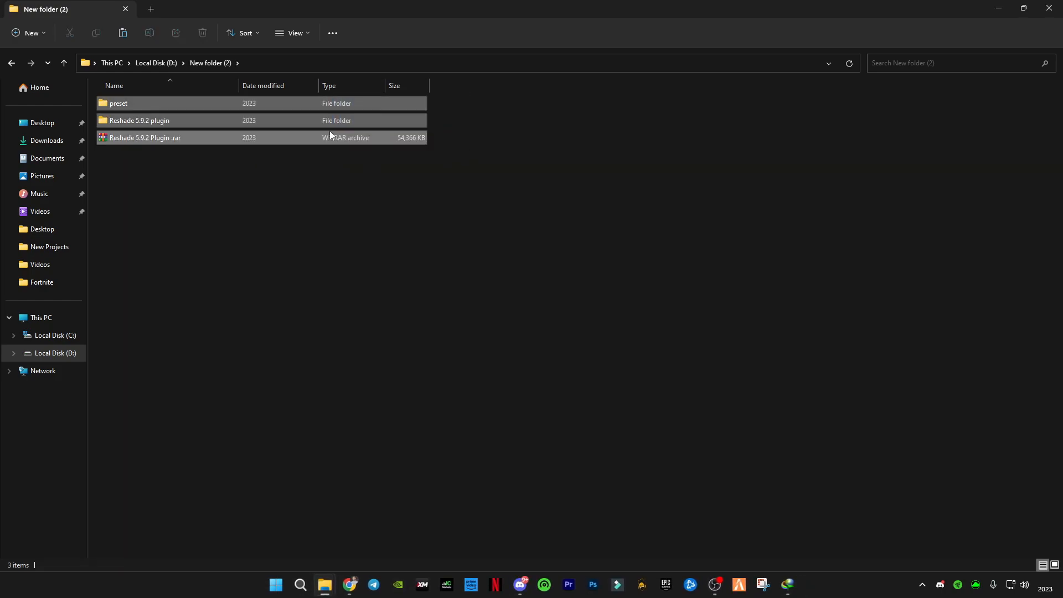
click(163, 120)
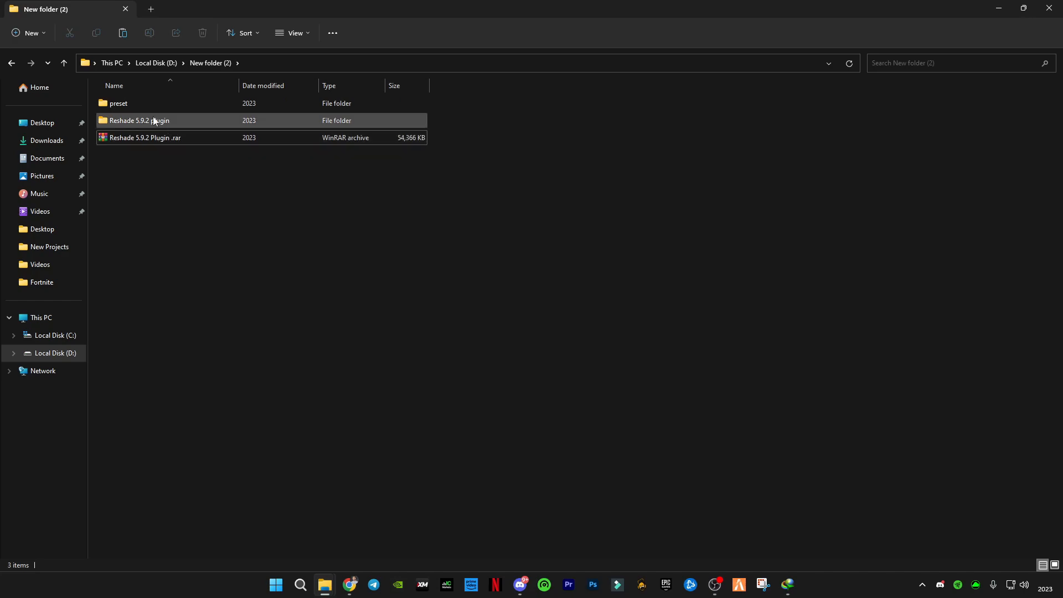
mouse_move(131, 104)
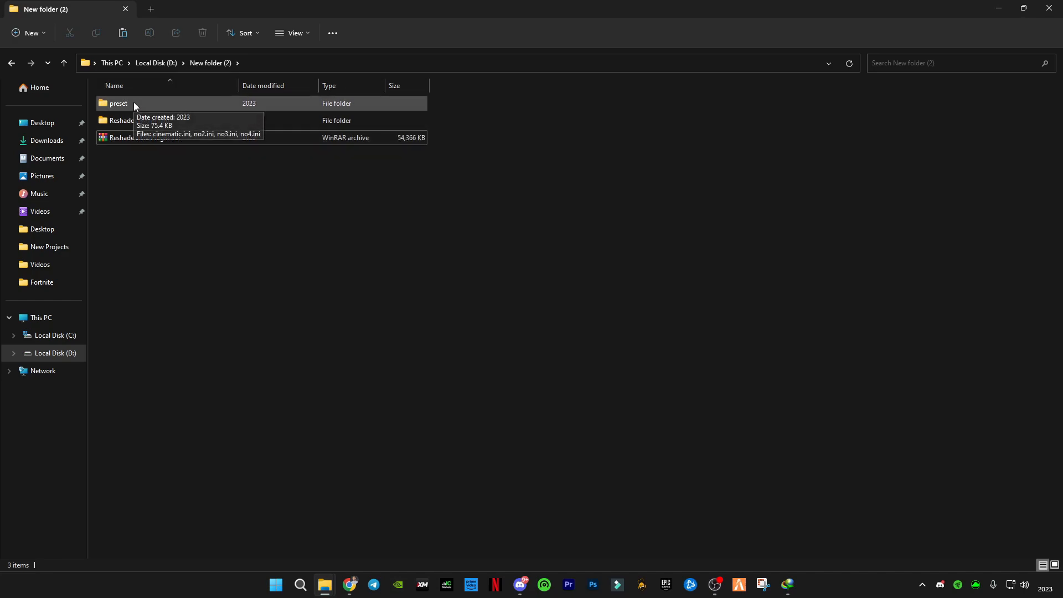
Step: Select all contents of the Reshade 5.9.2 plugin folder (reshade-shaders, dxgi.dll, ini files) for copying
double_click(119, 103)
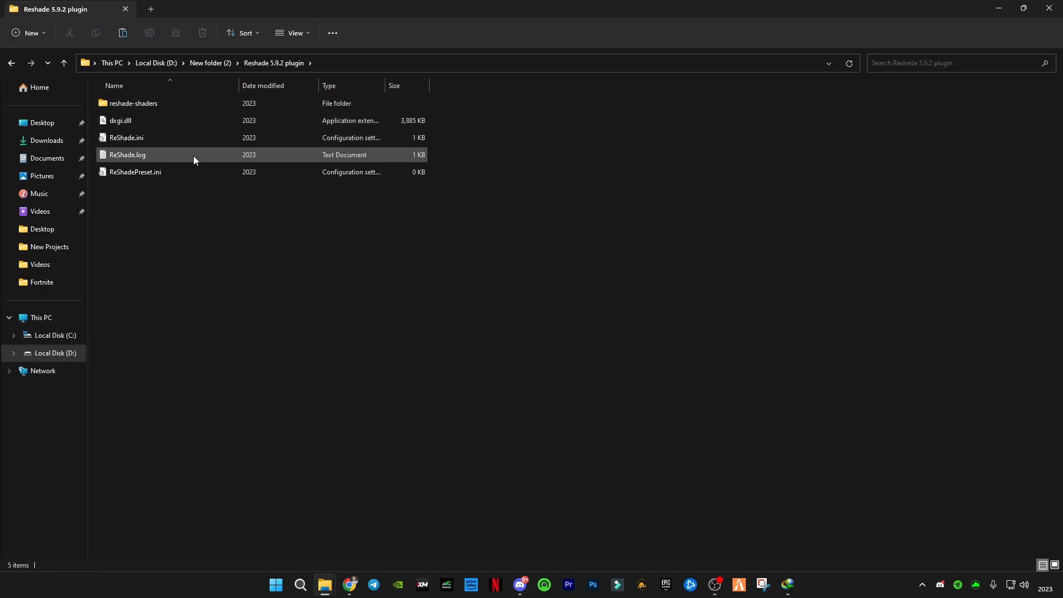
key(ctrl+a)
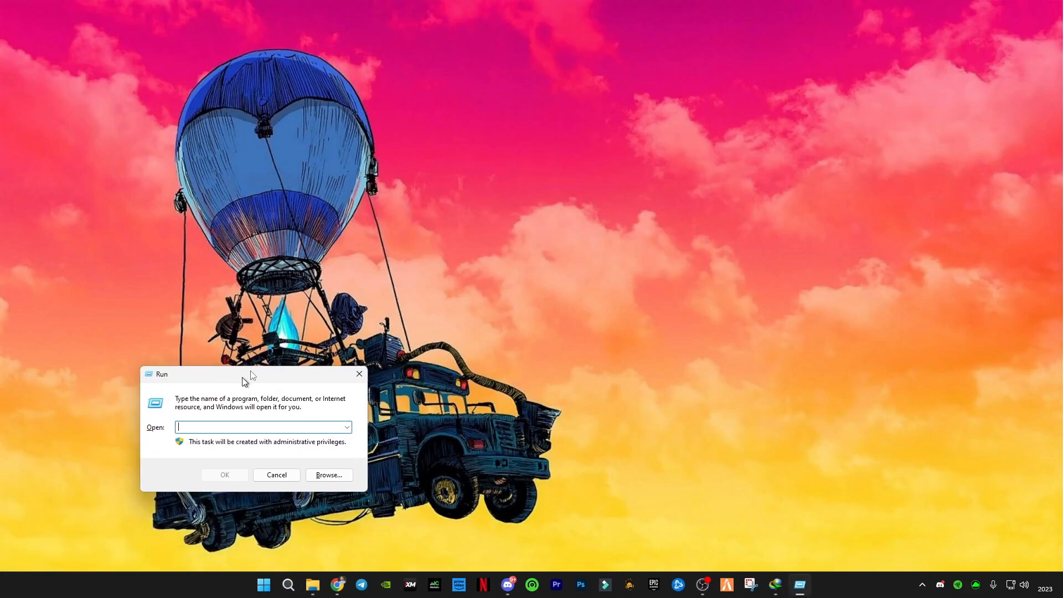
Step: Navigate via %appdata% into AppData\Local
text(a)
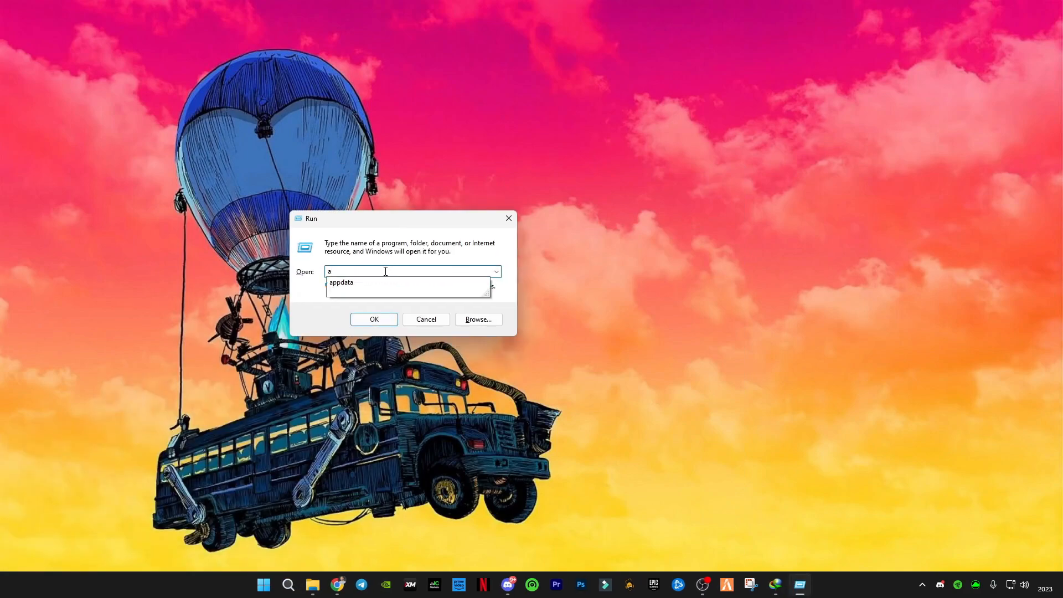
click(373, 319)
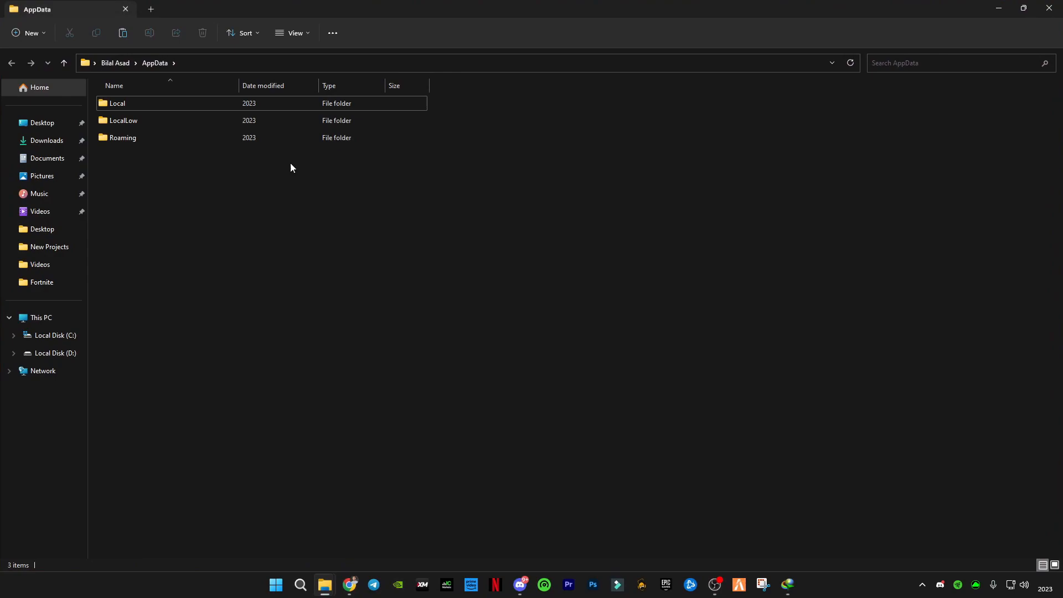
double_click(117, 103)
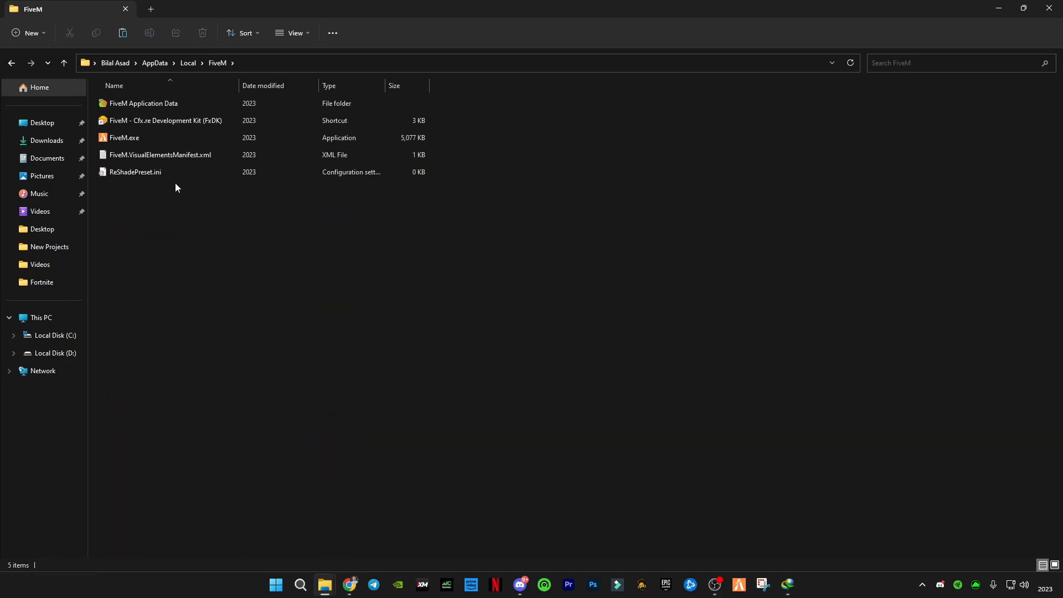
Step: Enter FiveM Application Data\plugins and select all the old ReShade files there
click(143, 103)
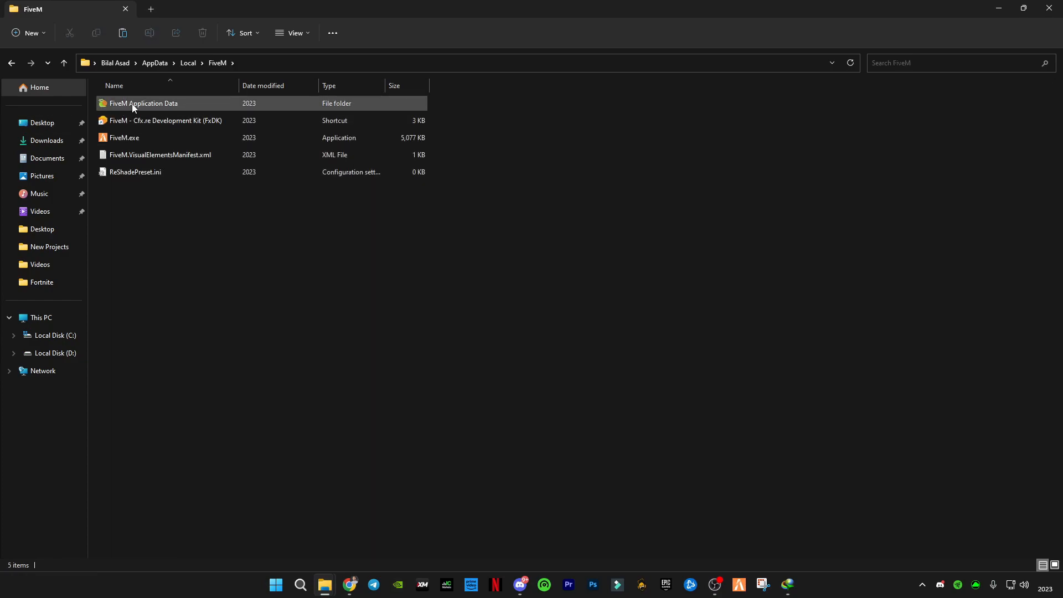
double_click(142, 103)
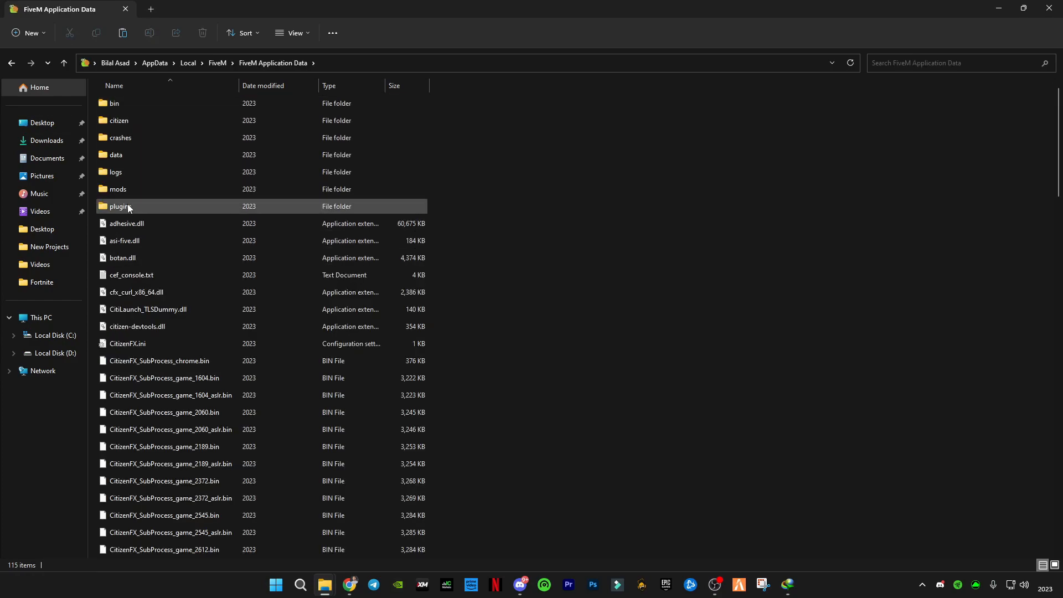
double_click(120, 206)
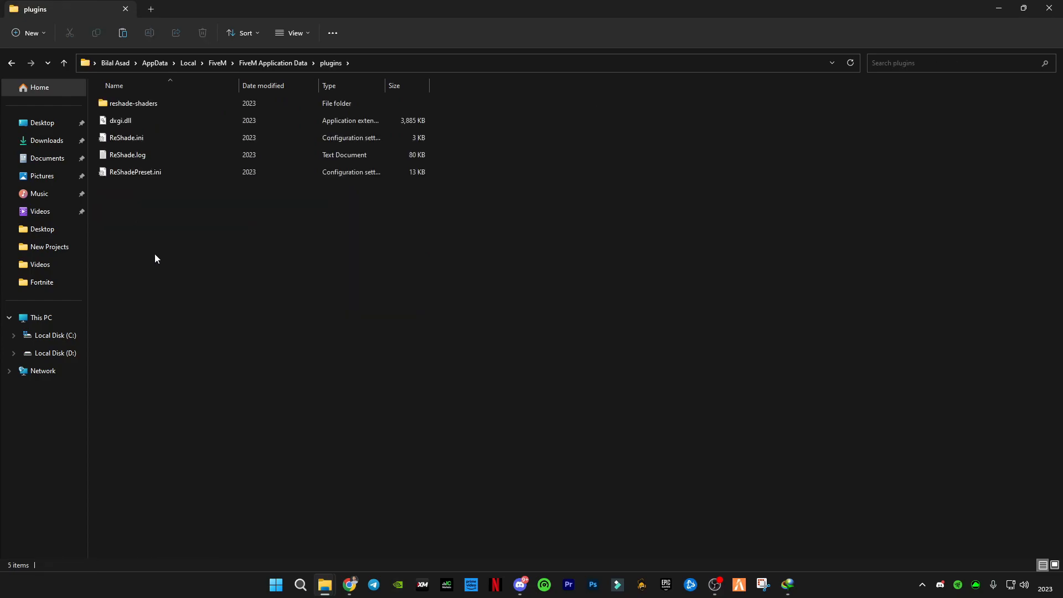
key(ctrl+a)
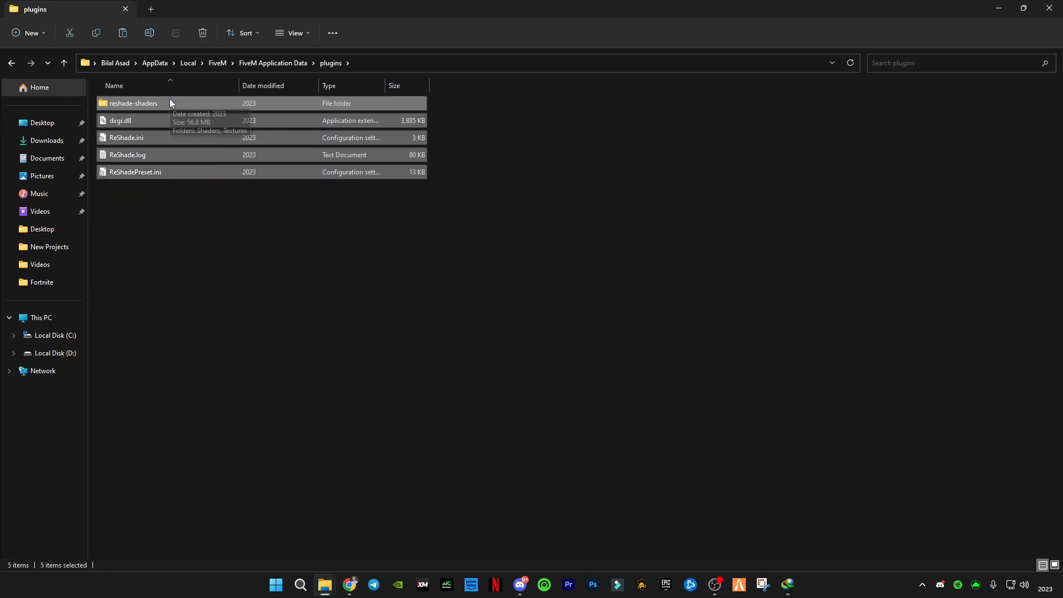
mouse_move(388, 189)
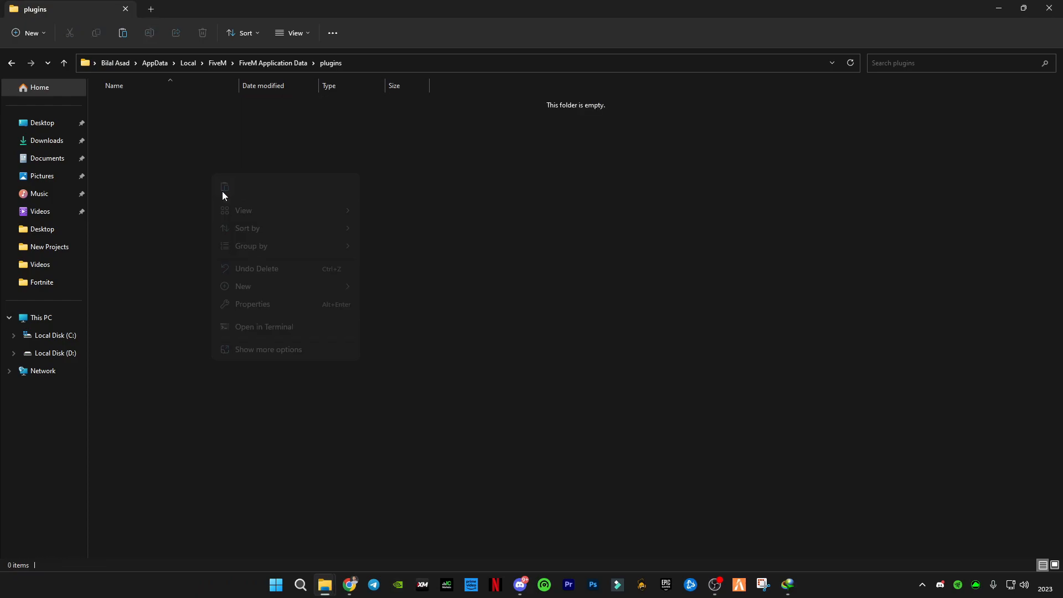
Step: Paste the copied ReShade plugin files into the FiveM plugins folder
click(224, 187)
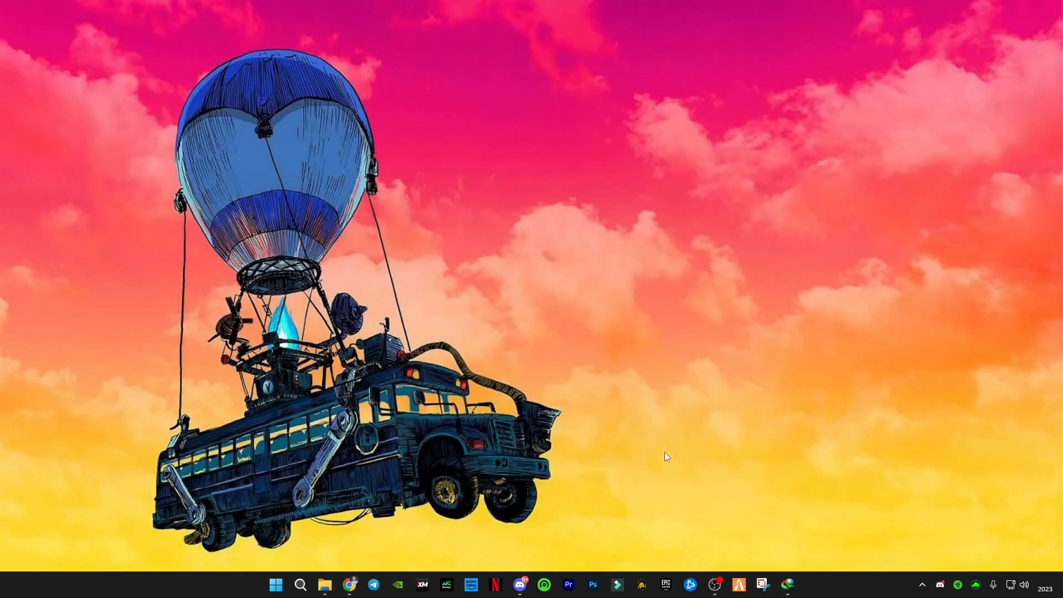
mouse_move(737, 585)
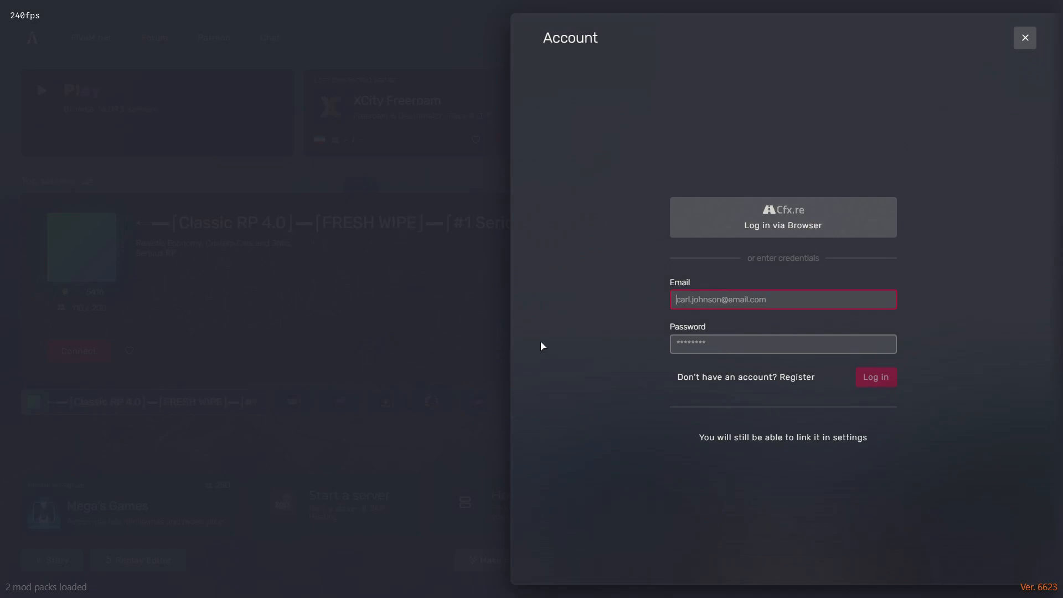
Step: Dismiss the account panel and set FiveM's Game update channel to Beta
click(1024, 37)
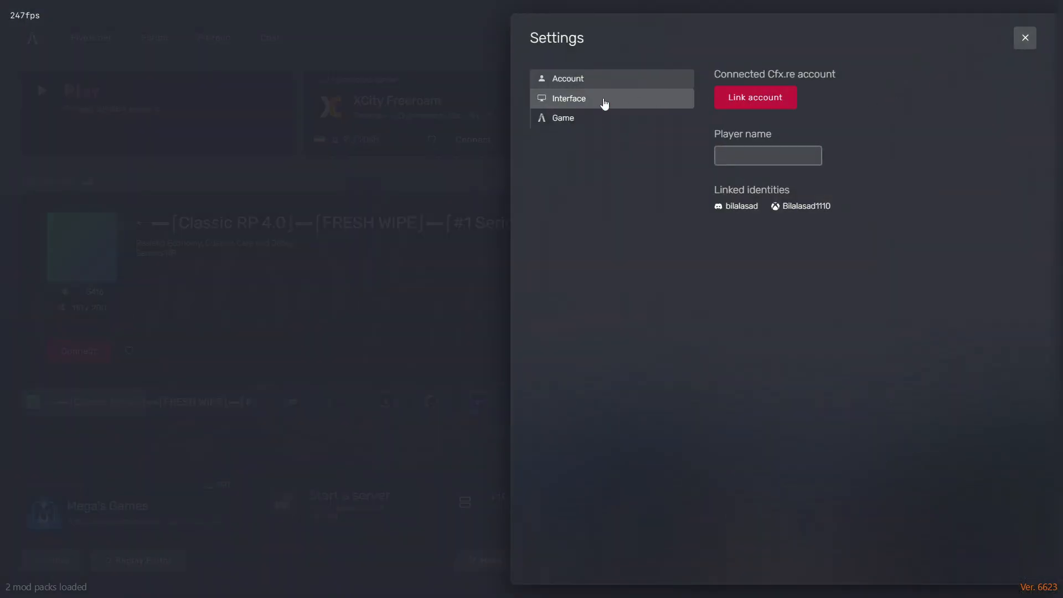
click(562, 117)
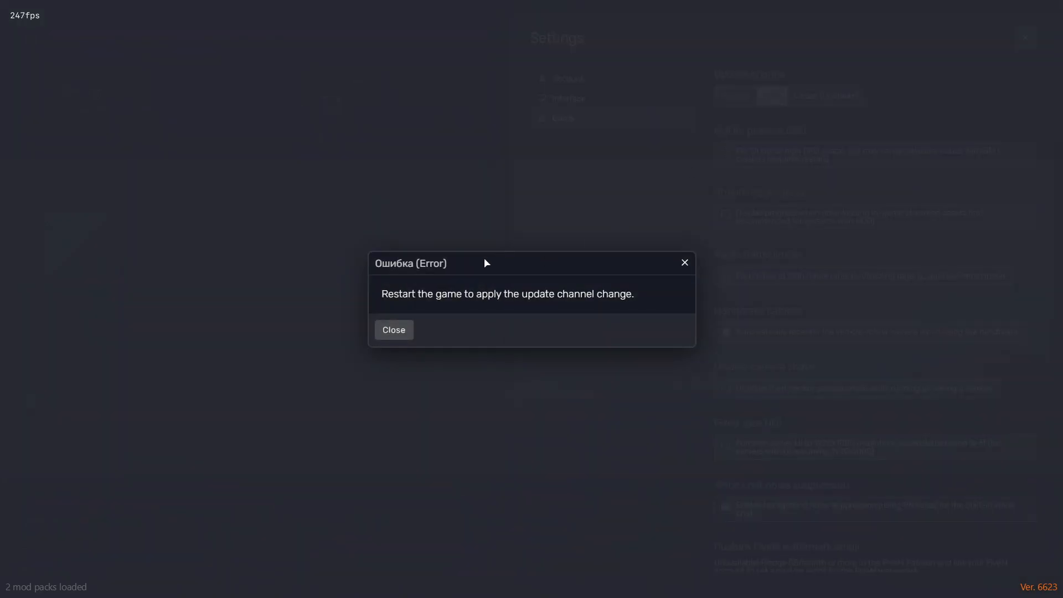
Step: Close the restart notice and exit FiveM to desktop so it relaunches and updates
click(393, 330)
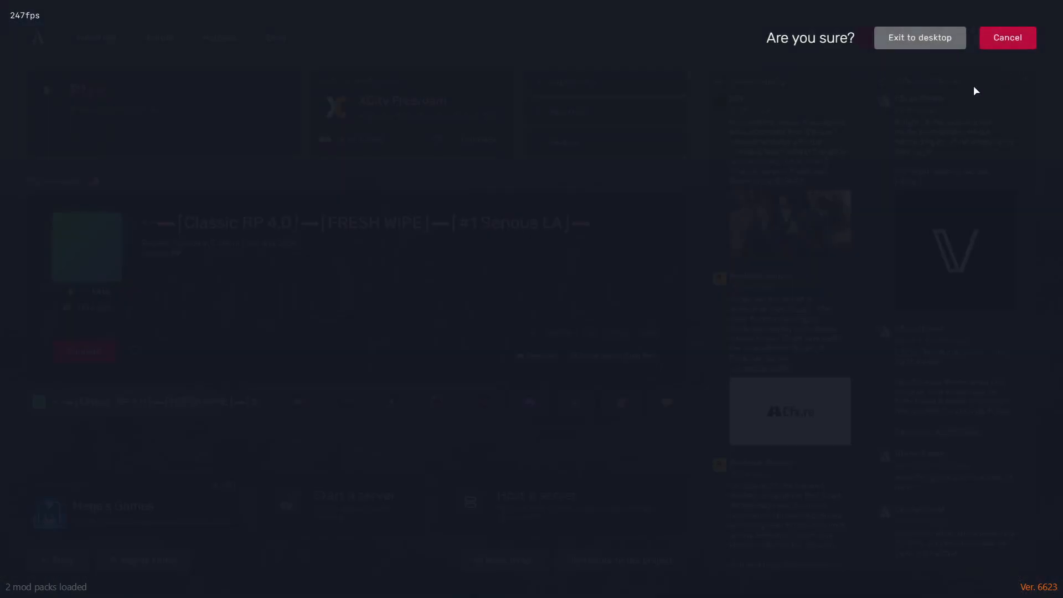
click(919, 38)
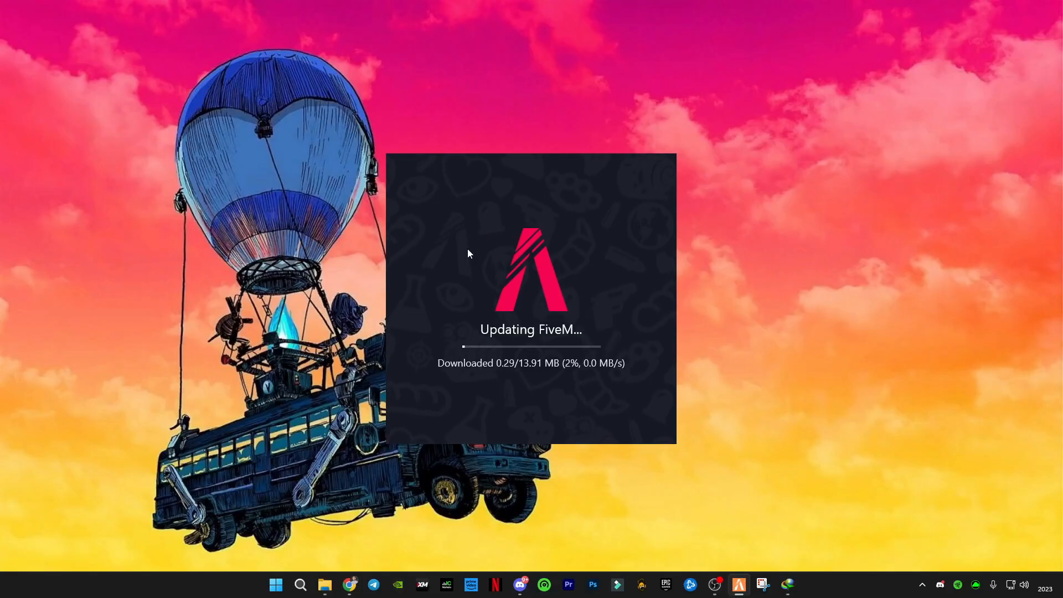